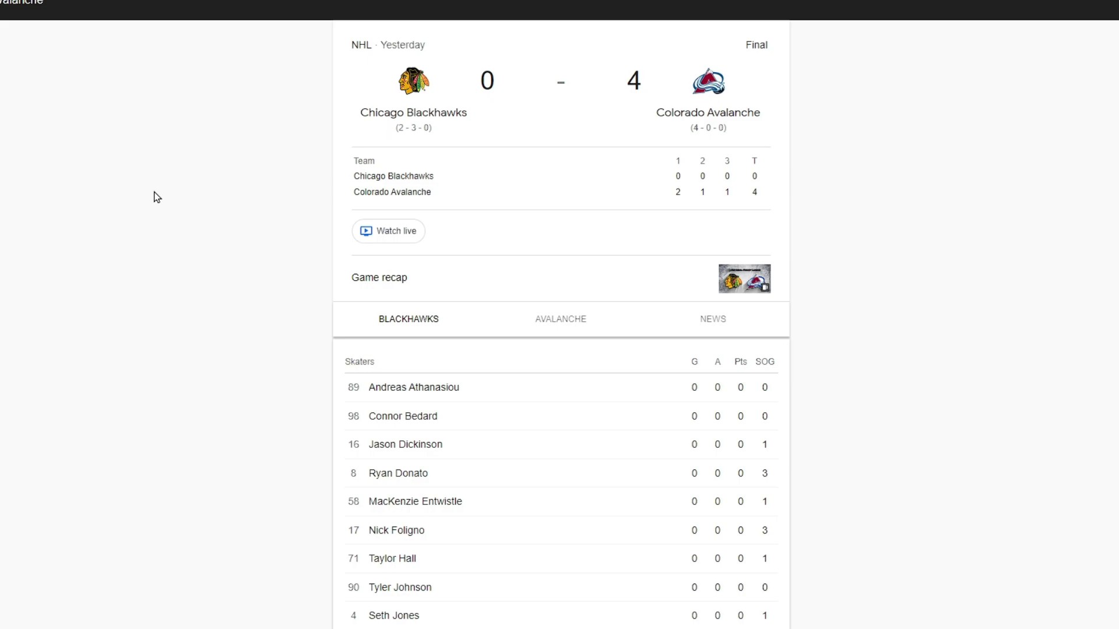
Step: Open the Avalanche tab and scroll through its skater stats down to the goalie line
click(561, 318)
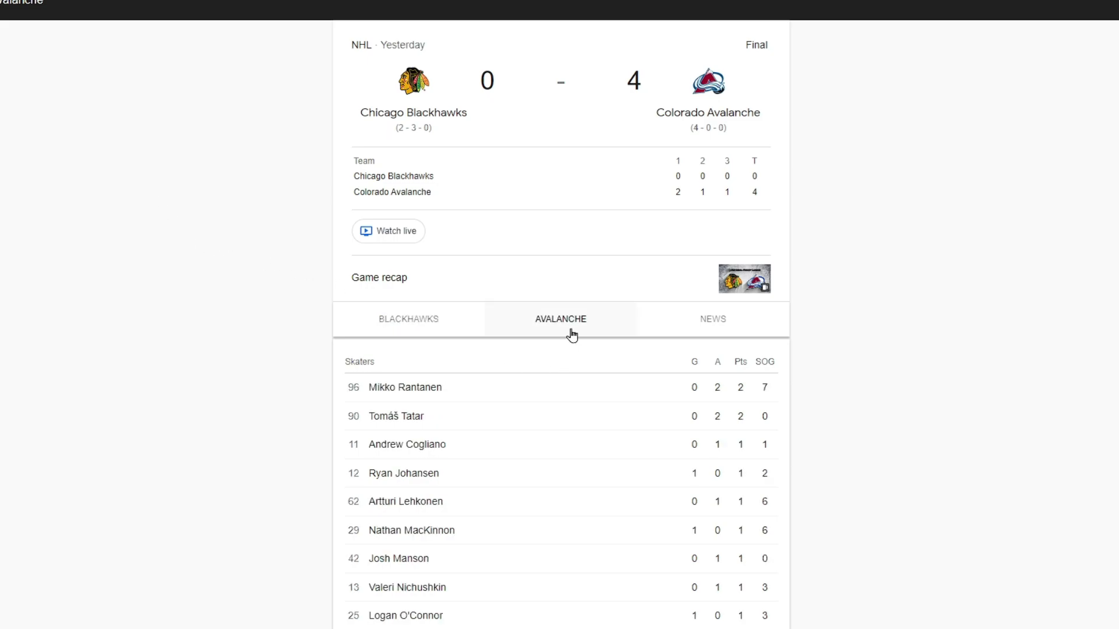
scroll(down, 3)
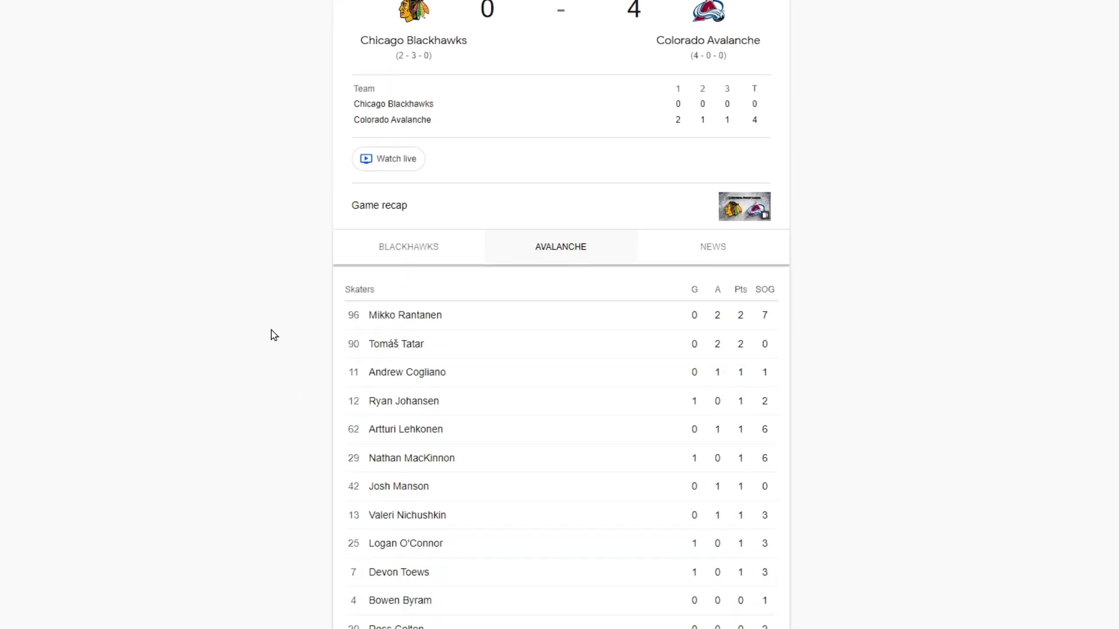
mouse_move(308, 328)
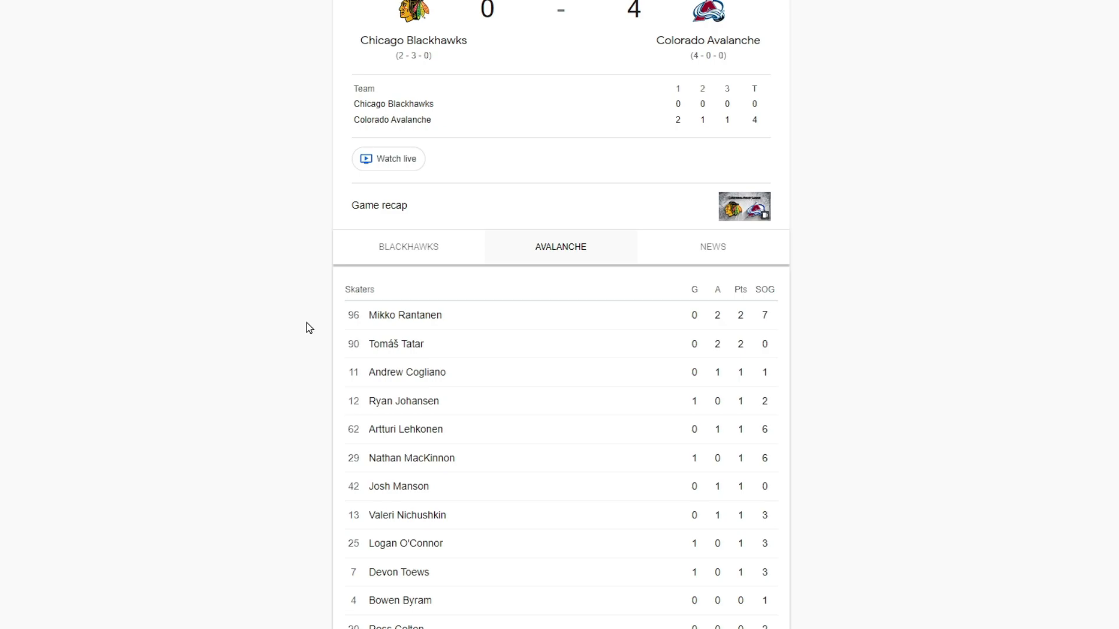
mouse_move(147, 312)
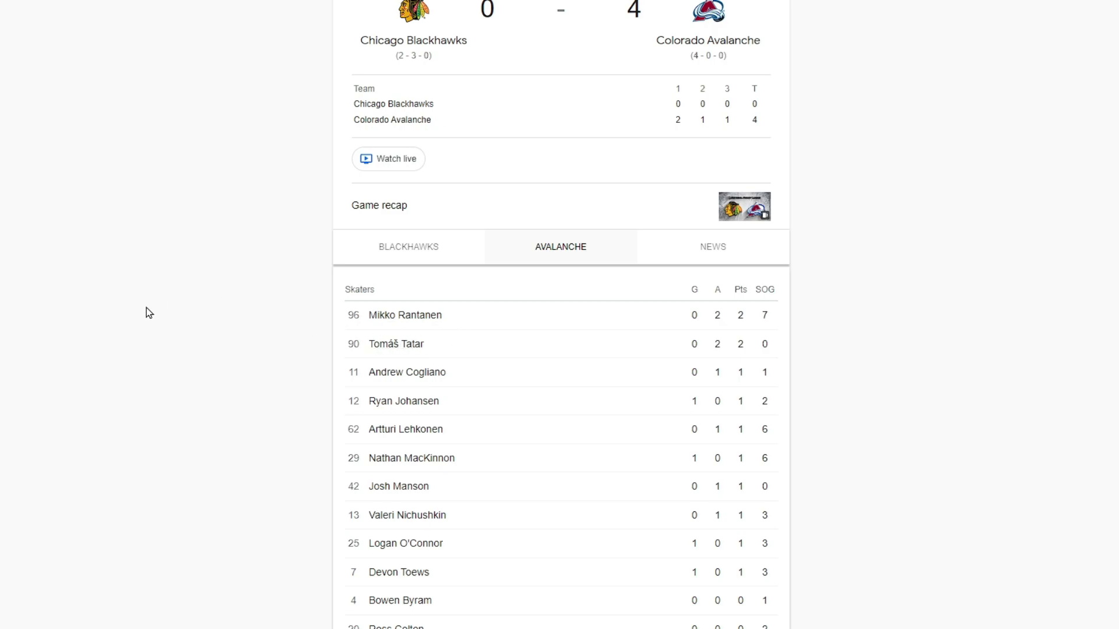
mouse_move(710, 317)
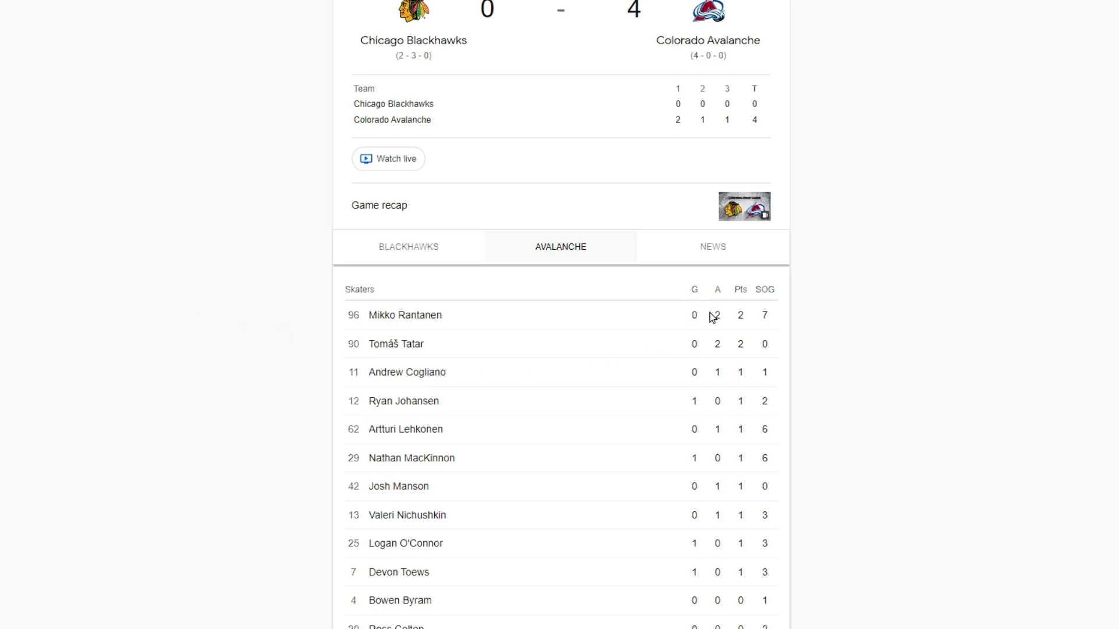
mouse_move(738, 342)
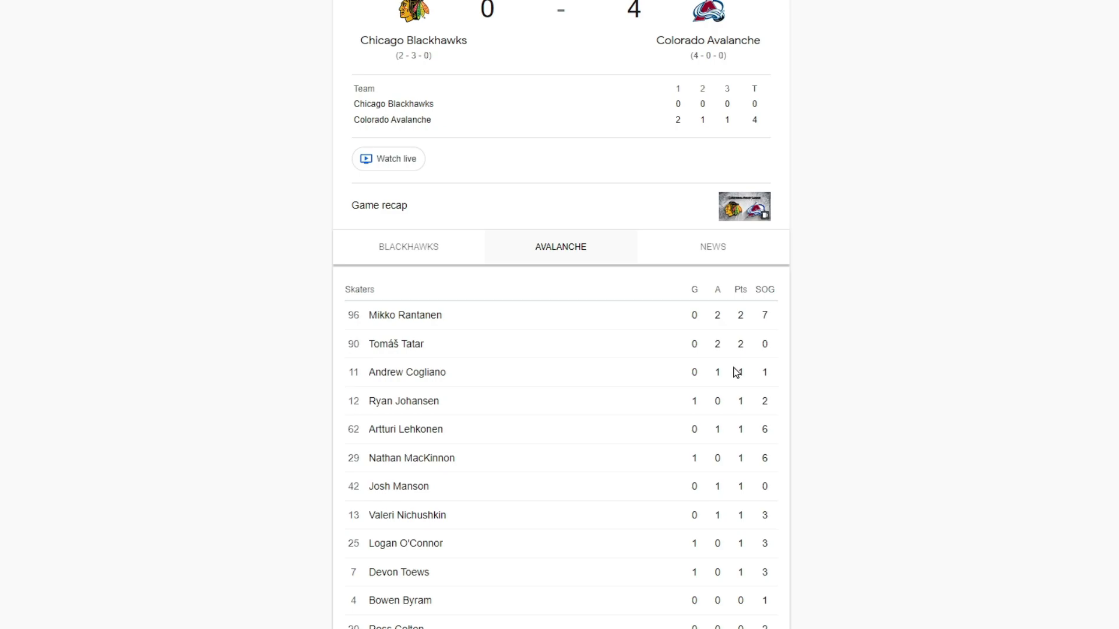
mouse_move(722, 352)
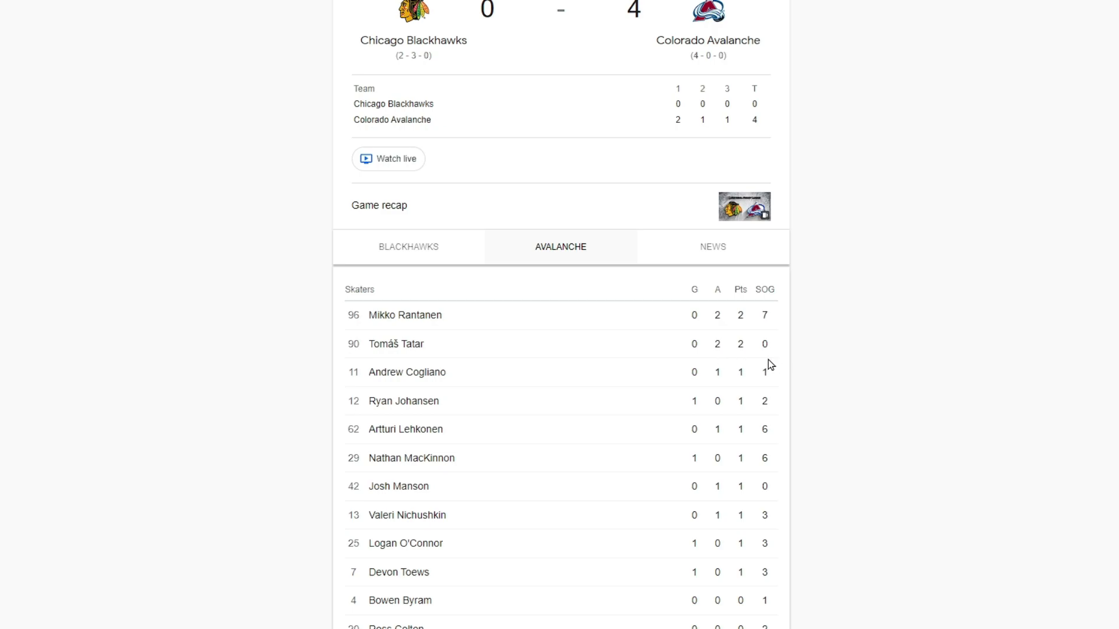
mouse_move(734, 373)
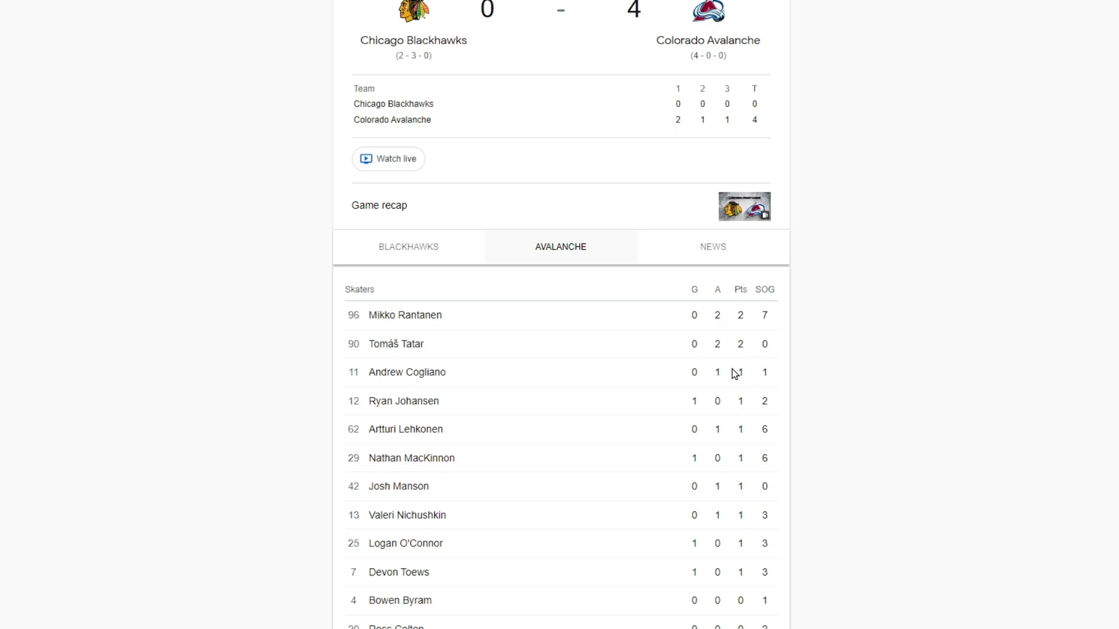
mouse_move(776, 386)
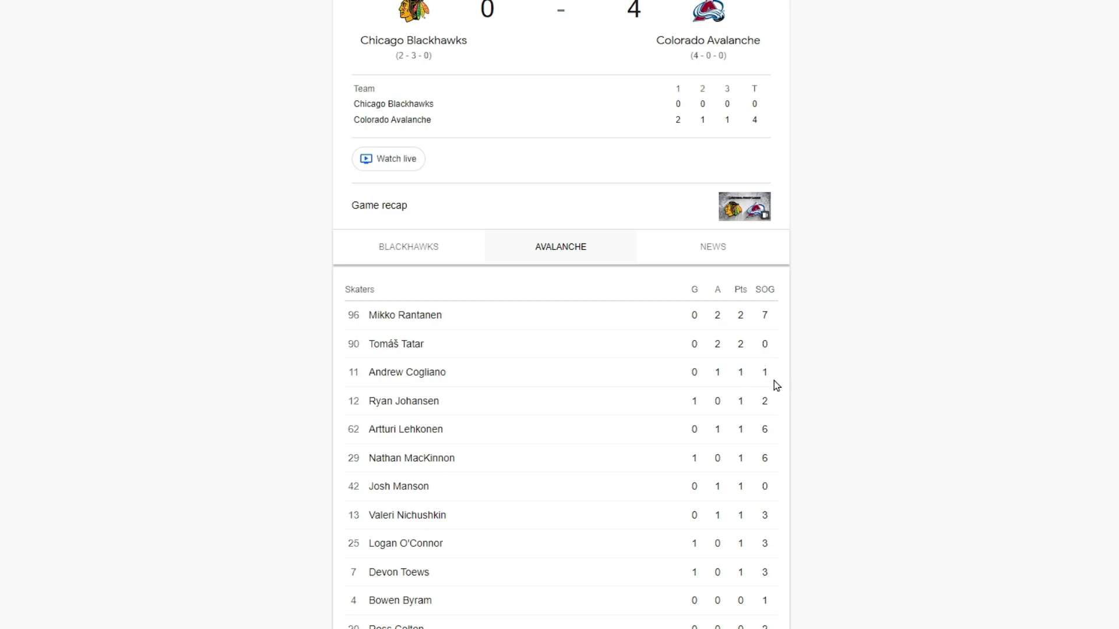
mouse_move(706, 414)
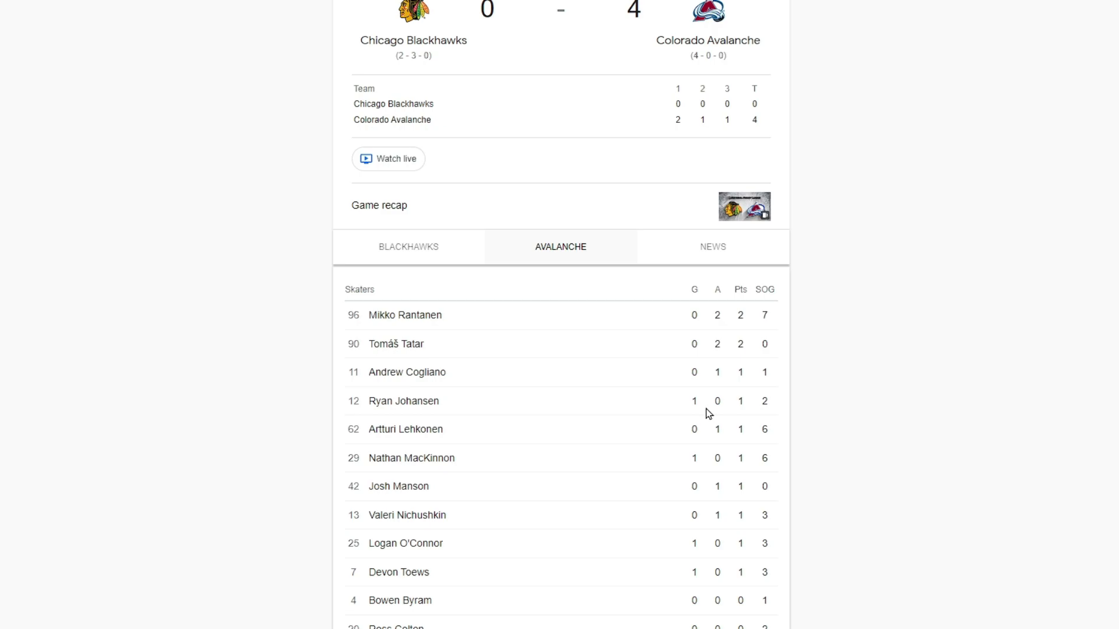
mouse_move(633, 387)
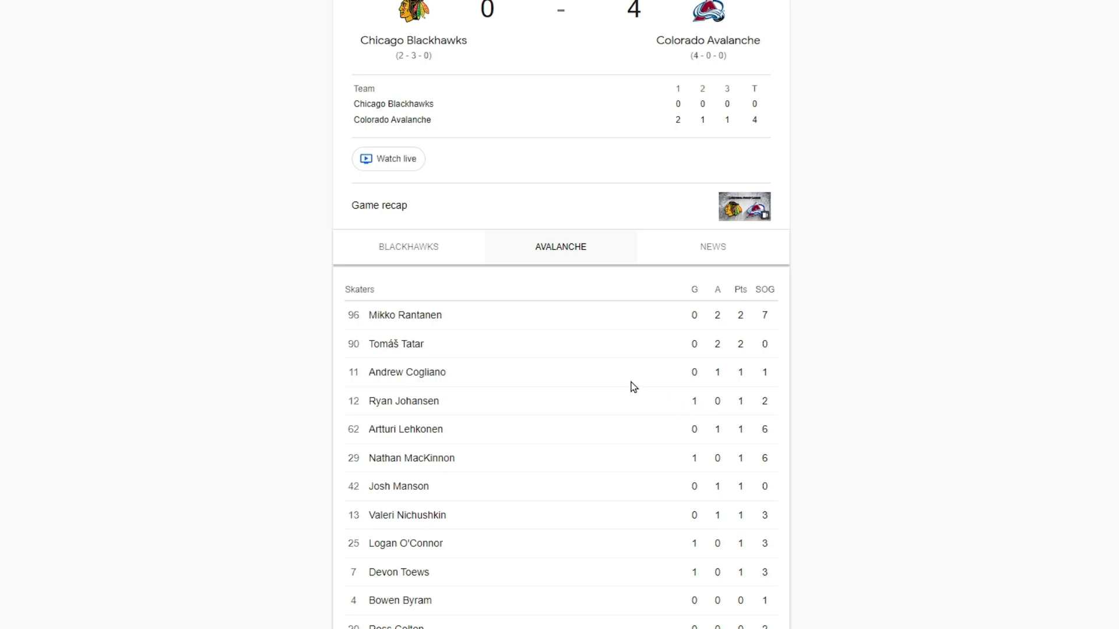
mouse_move(650, 391)
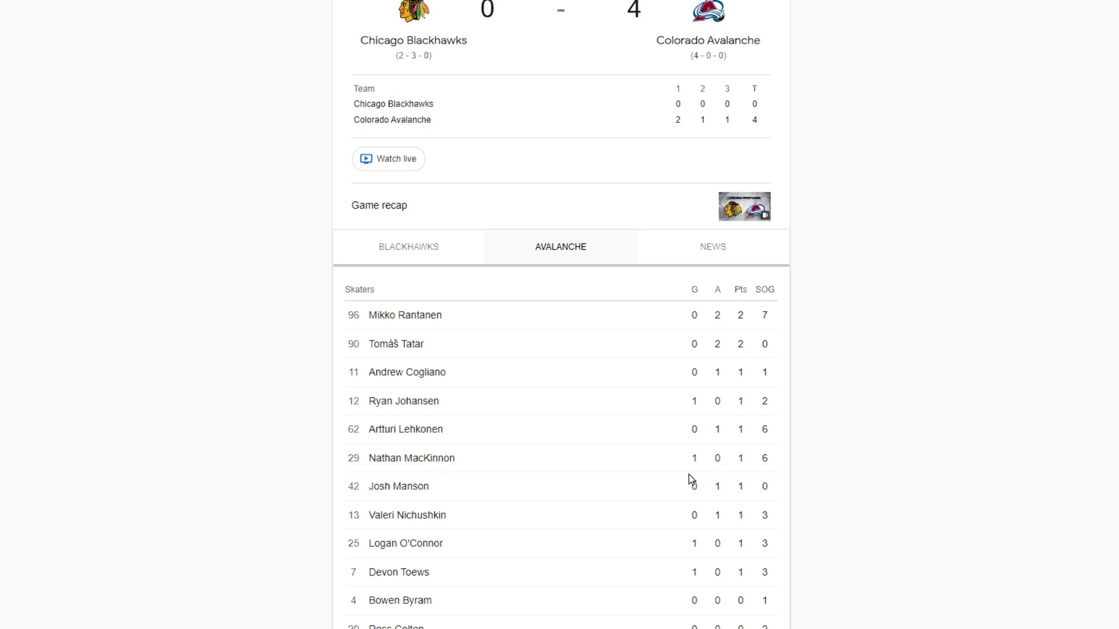
mouse_move(743, 519)
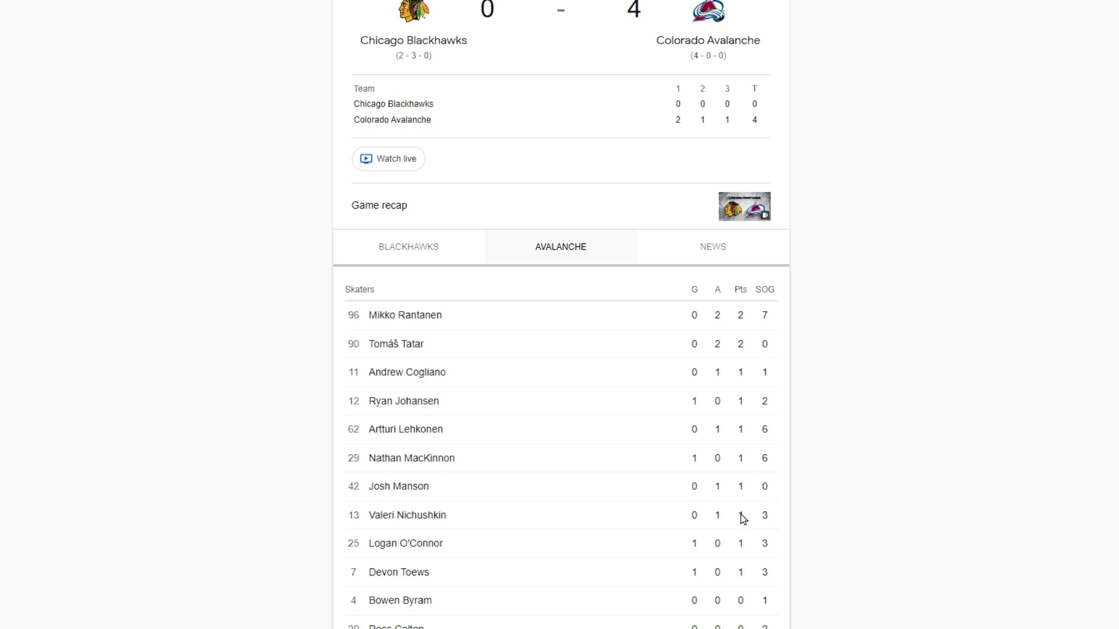
scroll(down, 3)
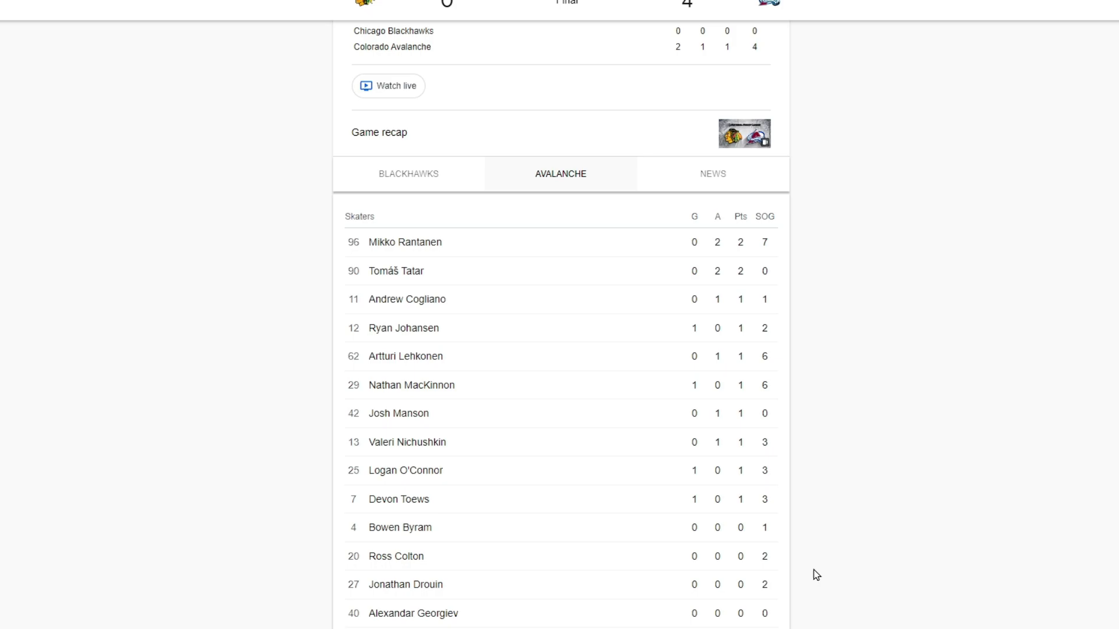
scroll(down, 3)
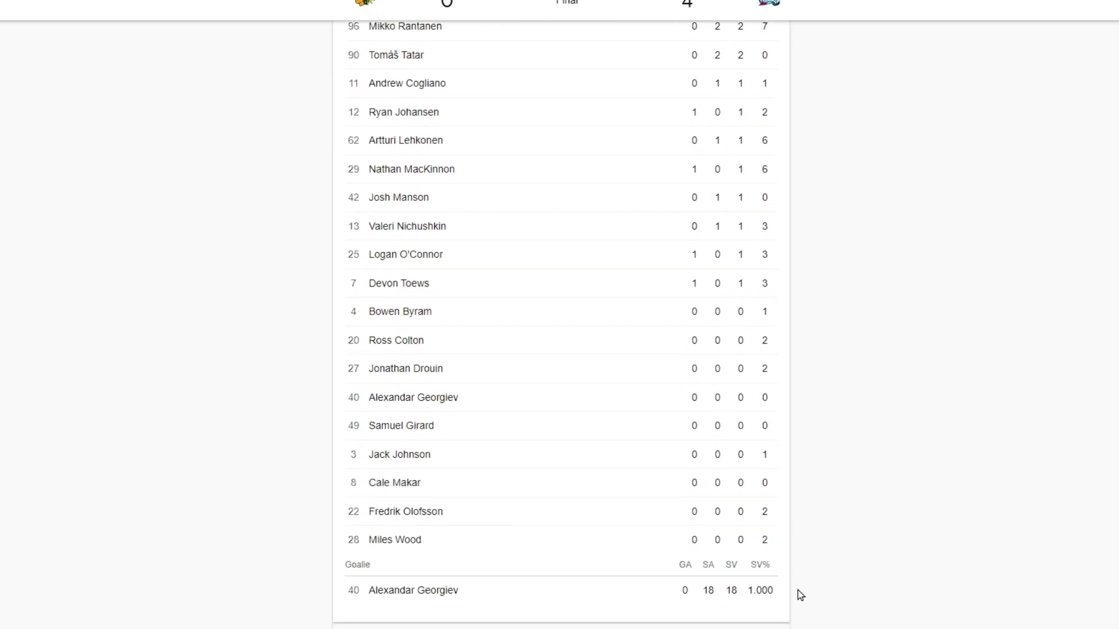
mouse_move(696, 497)
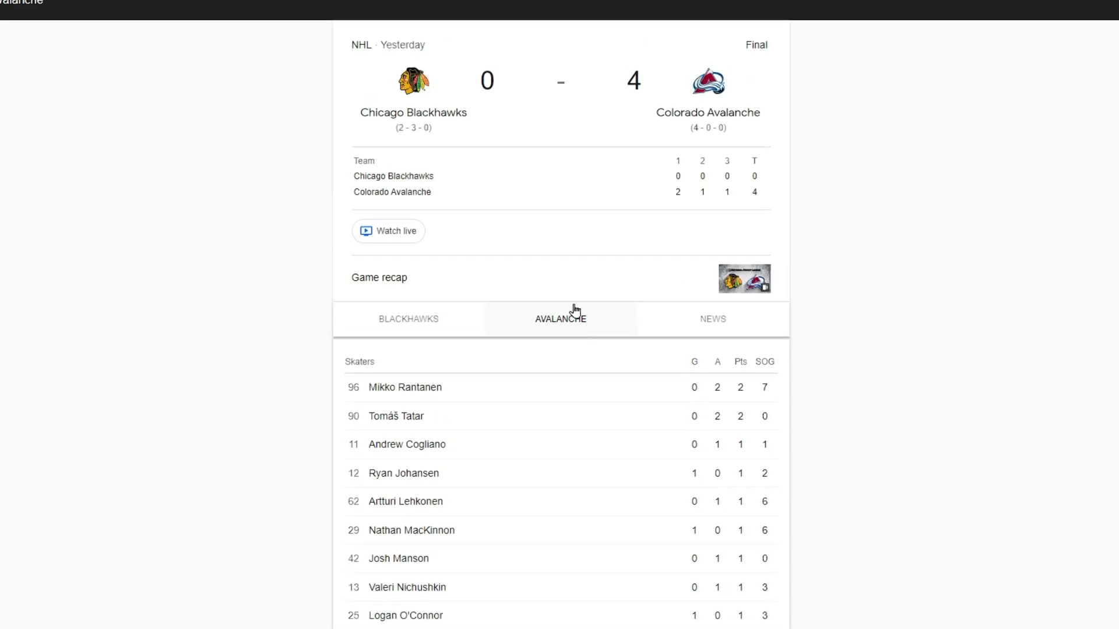
click(408, 319)
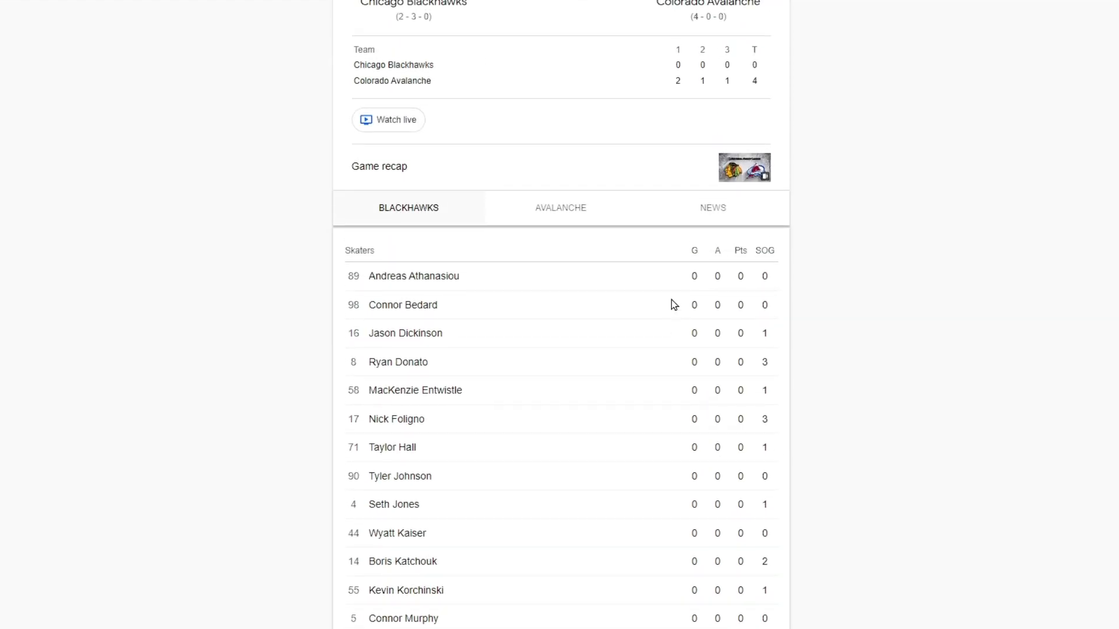
scroll(down, 3)
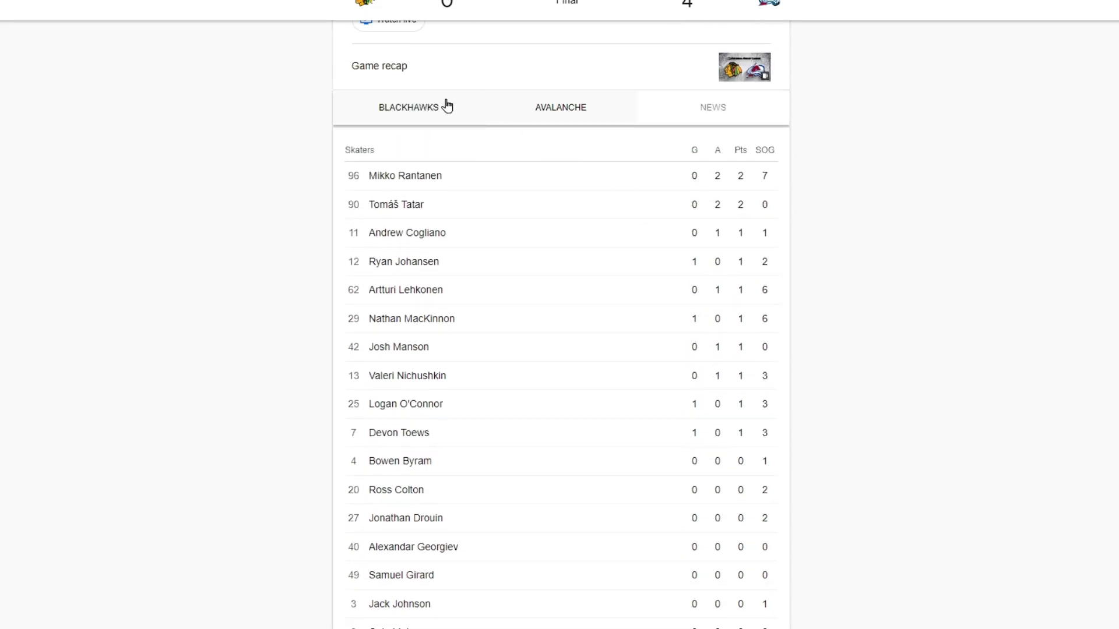
scroll(down, 3)
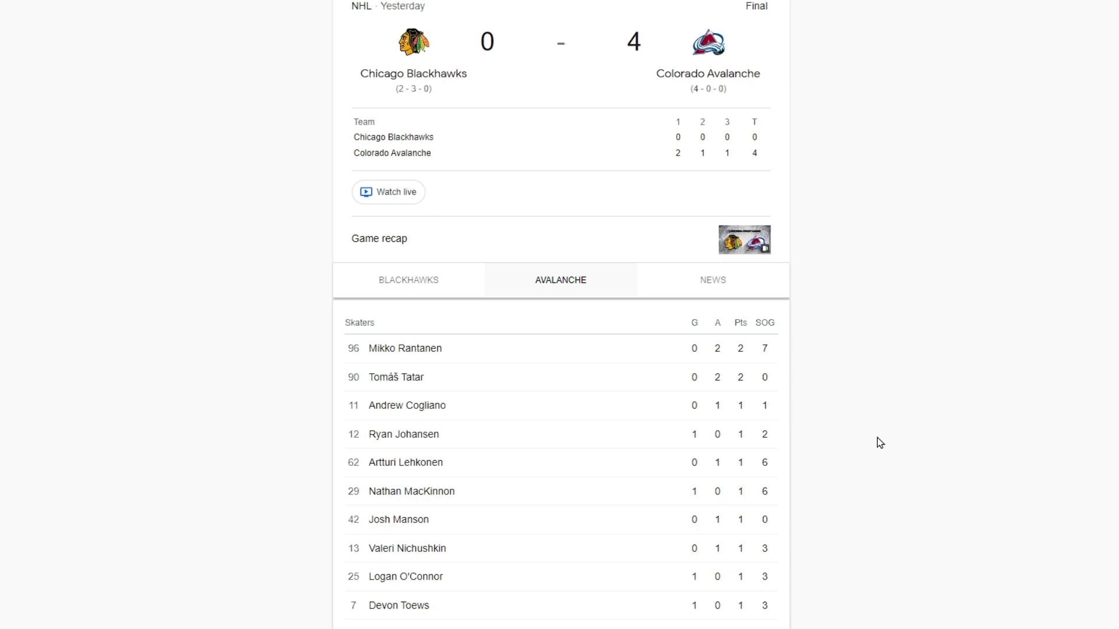
click(744, 239)
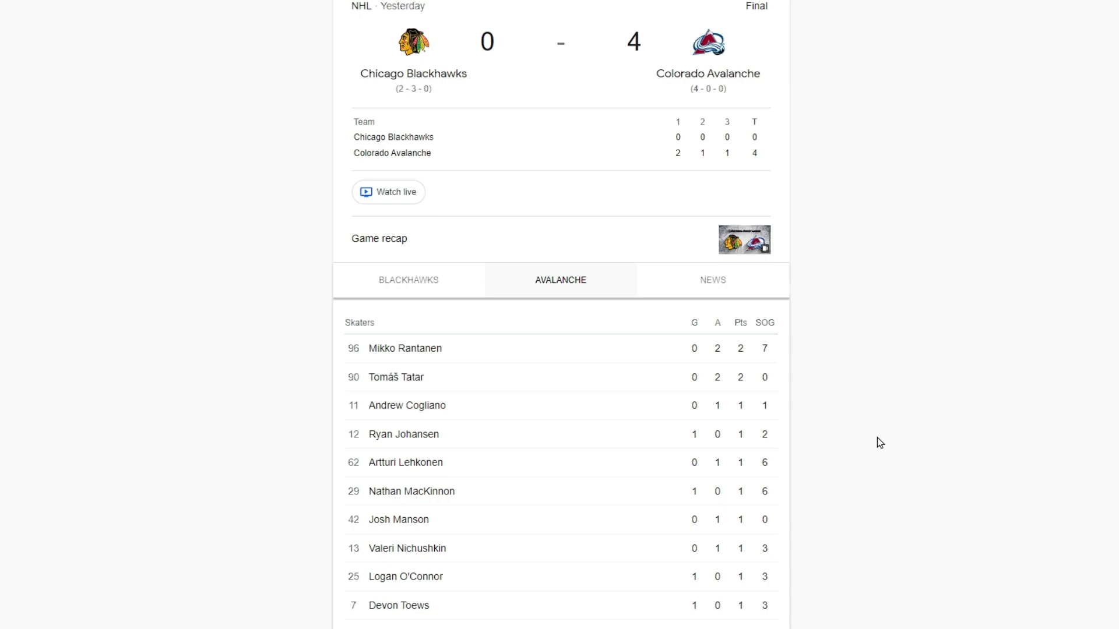
scroll(down, 3)
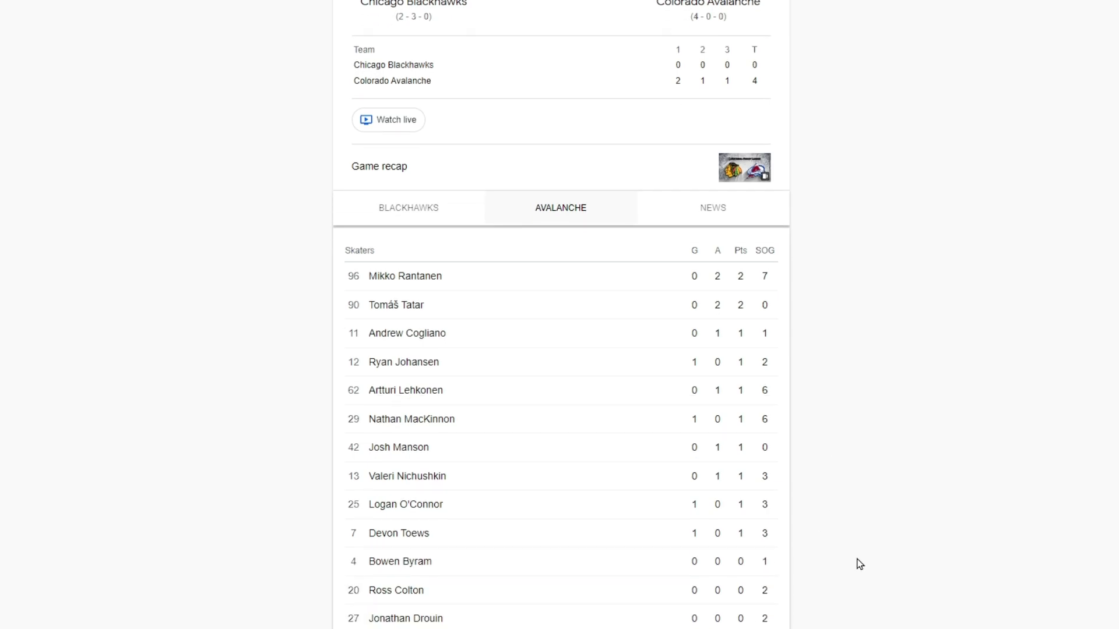
scroll(down, 3)
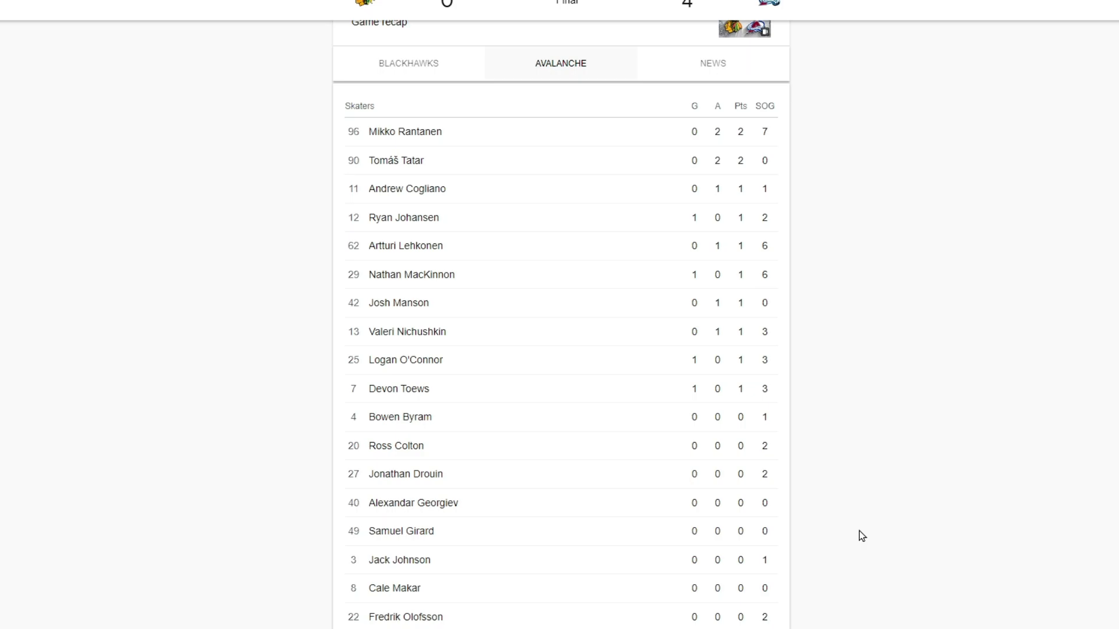
scroll(down, 3)
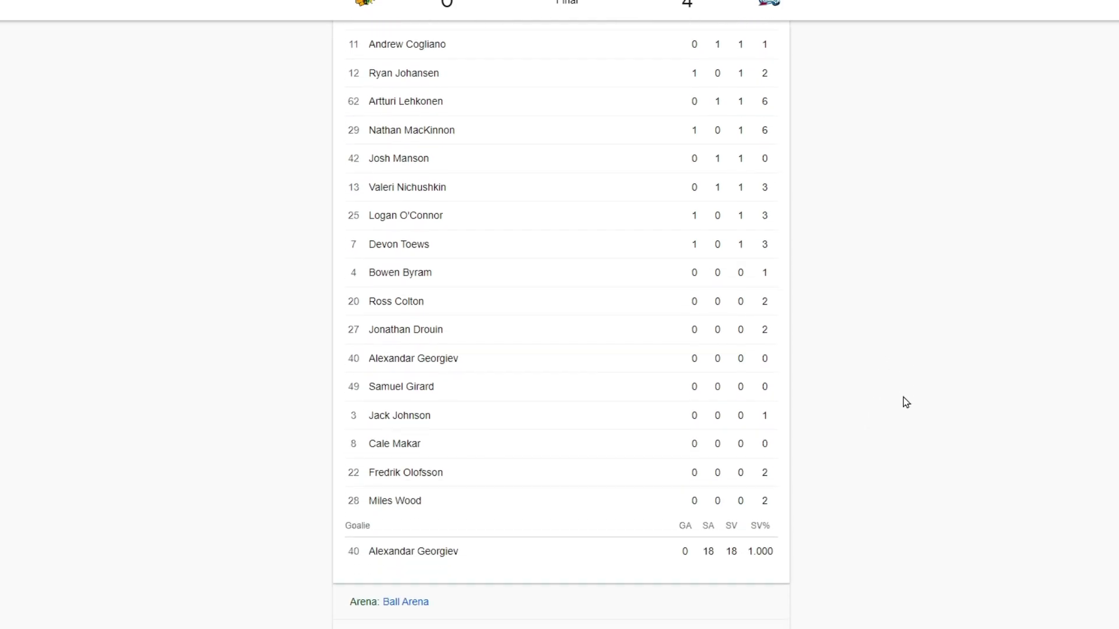
scroll(up, 3)
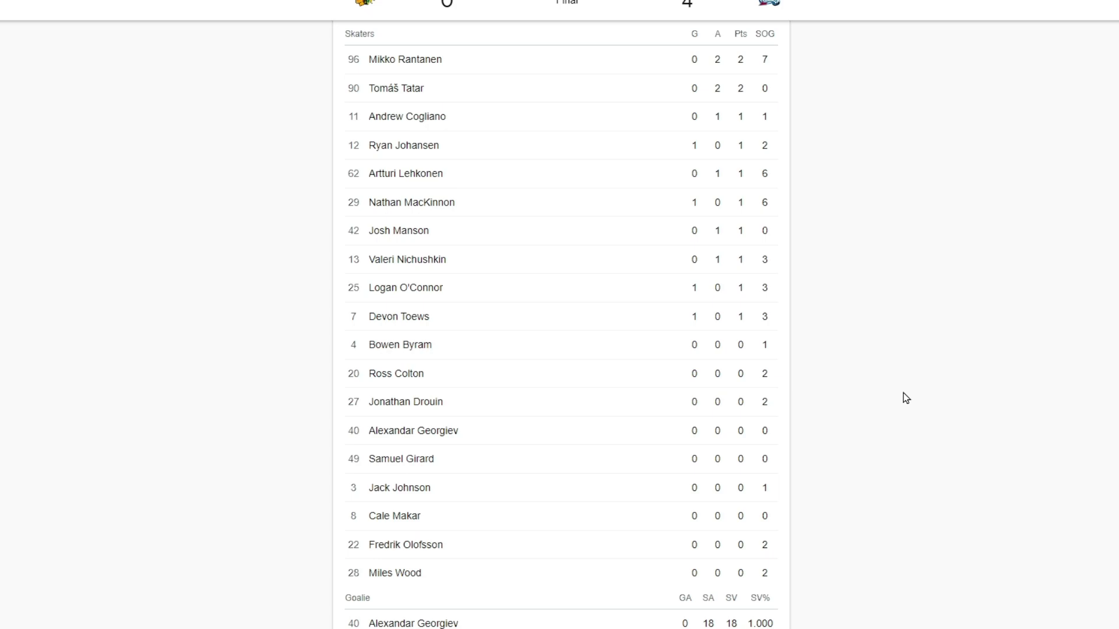
mouse_move(906, 394)
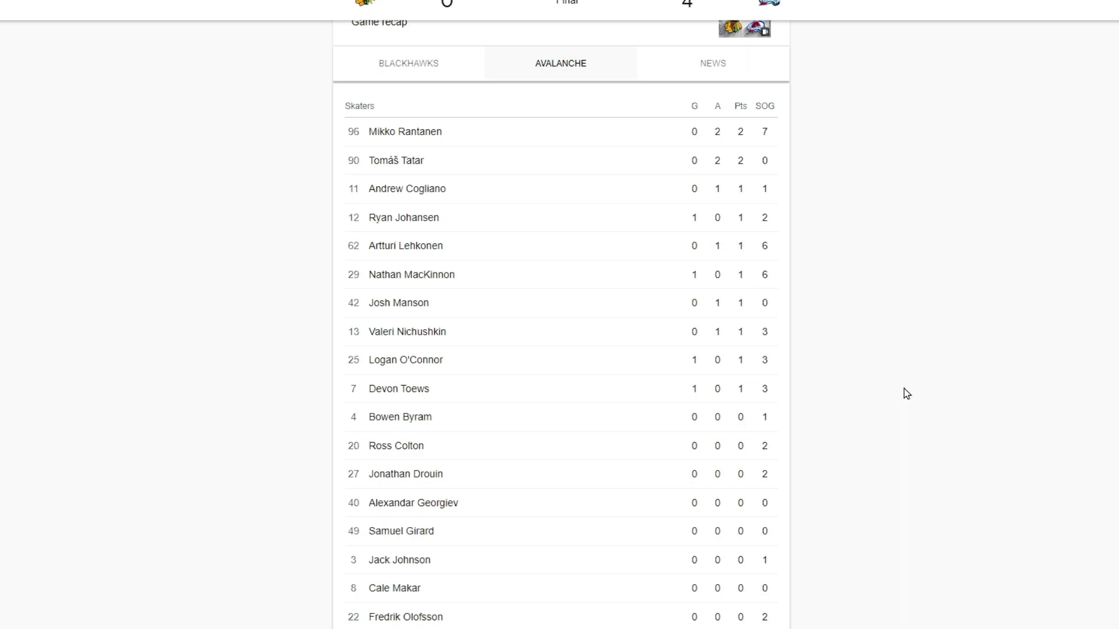
scroll(down, 3)
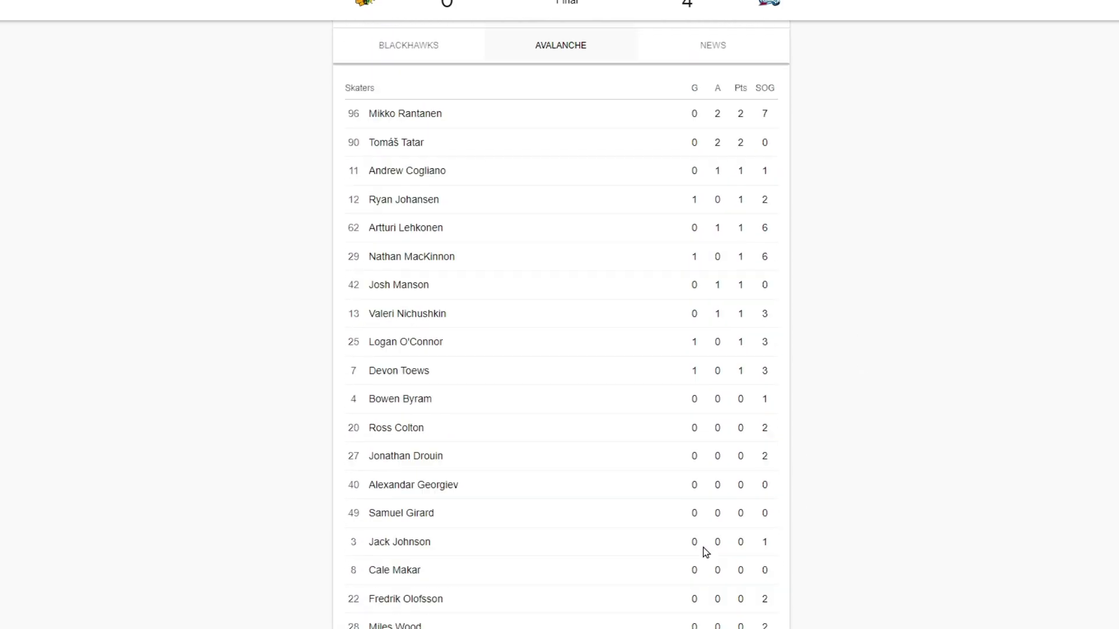
Step: Switch the box score from Blackhawks skaters back to the Avalanche tab
scroll(down, 3)
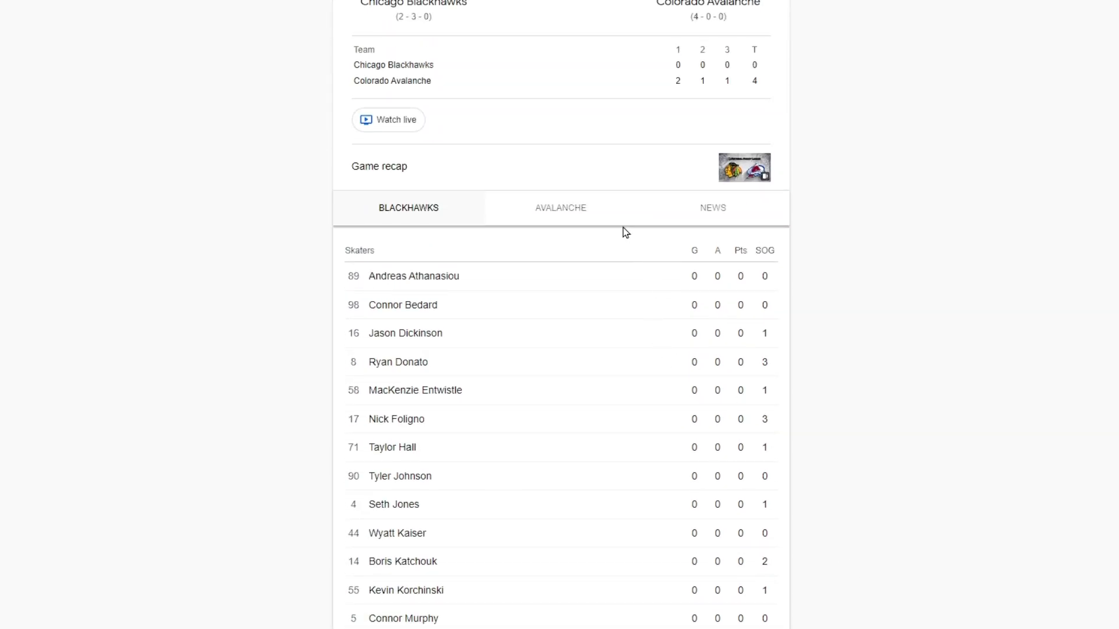
click(560, 207)
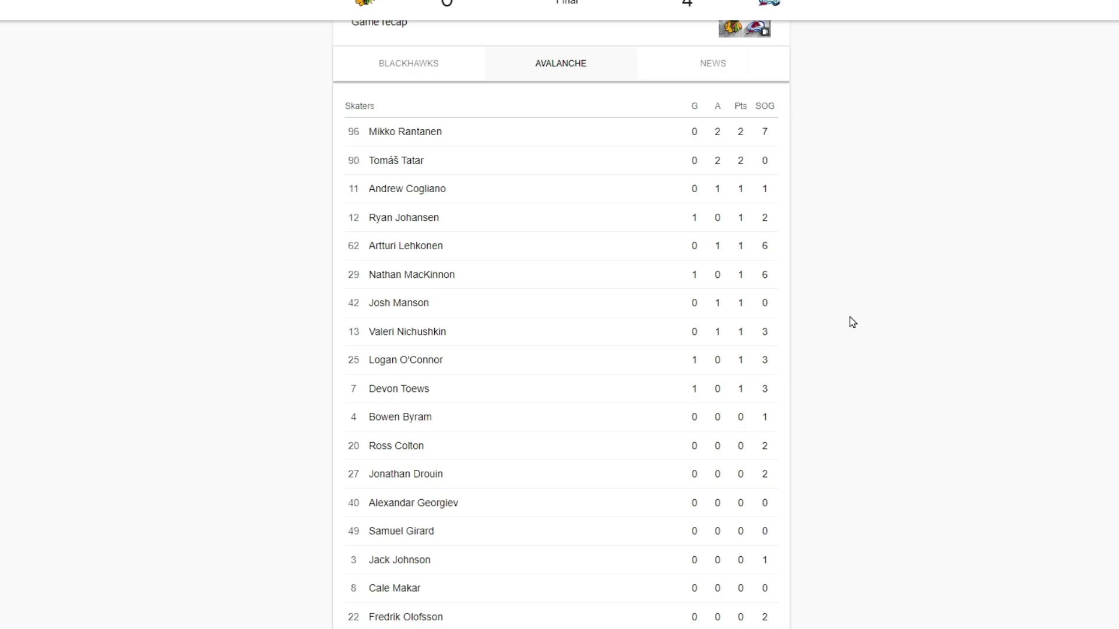
mouse_move(826, 356)
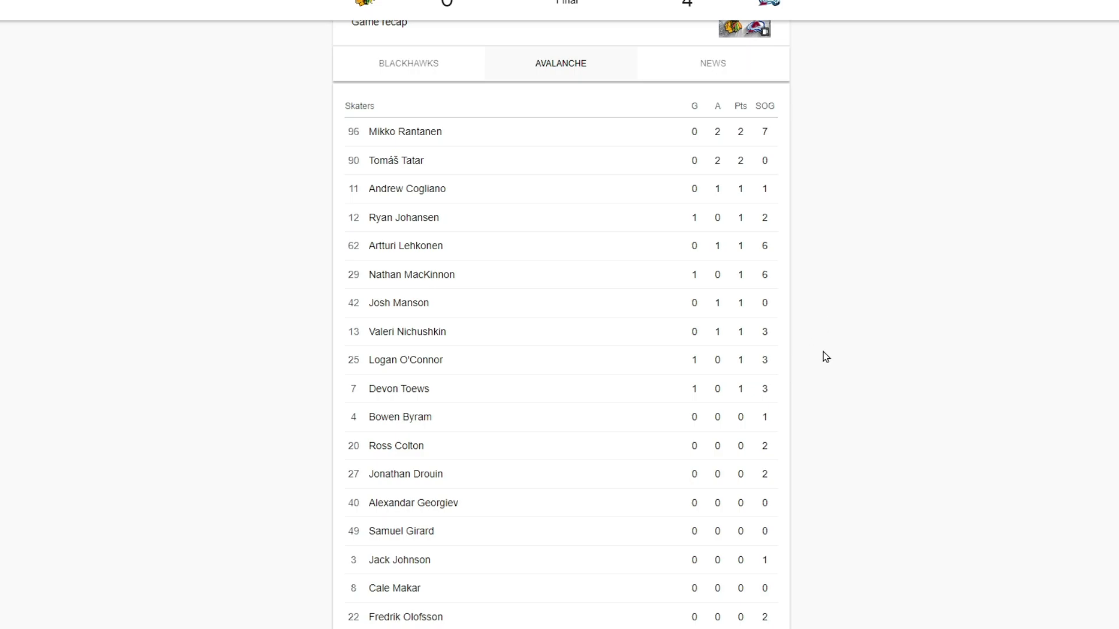